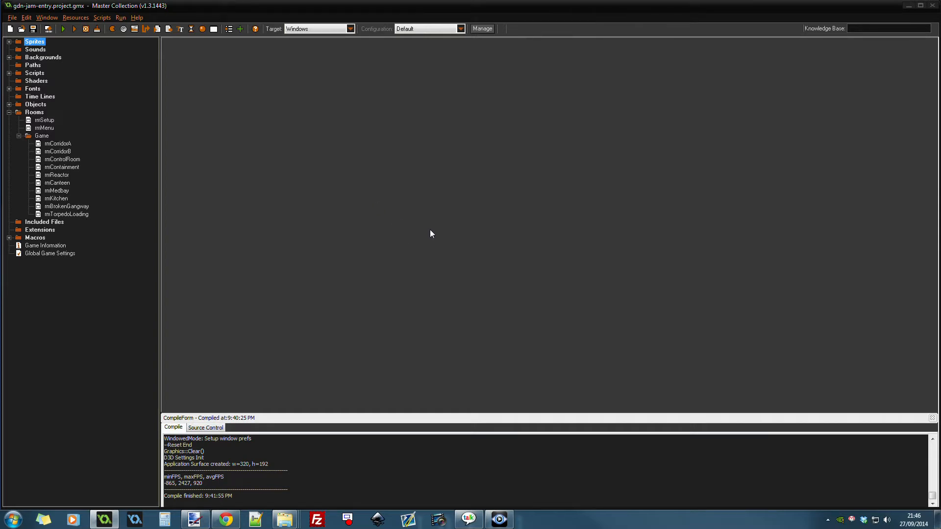
pyautogui.moveTo(502, 186)
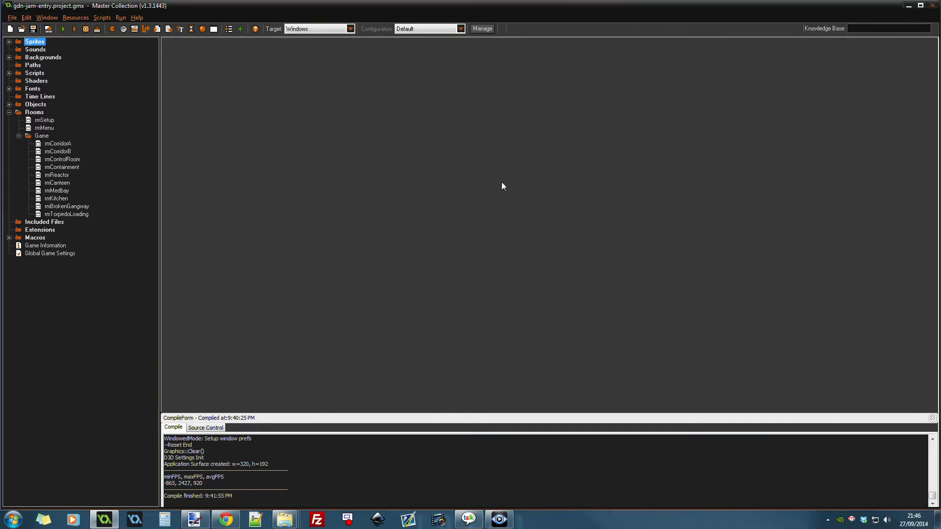
pyautogui.moveTo(866, 112)
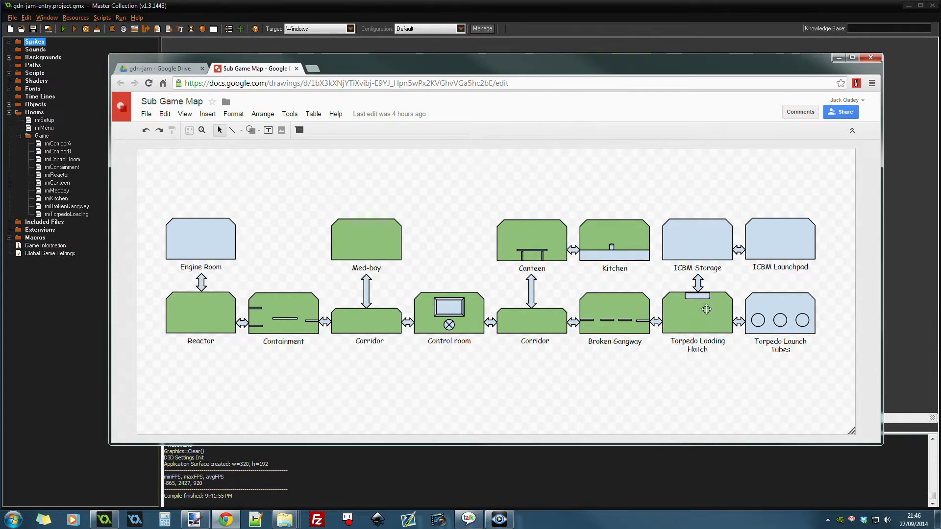
pyautogui.moveTo(661, 302)
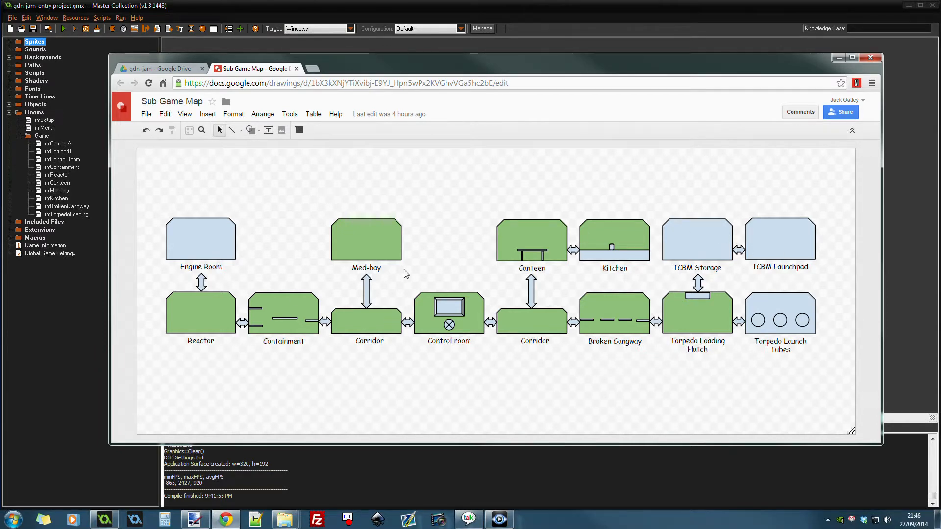
pyautogui.moveTo(722, 327)
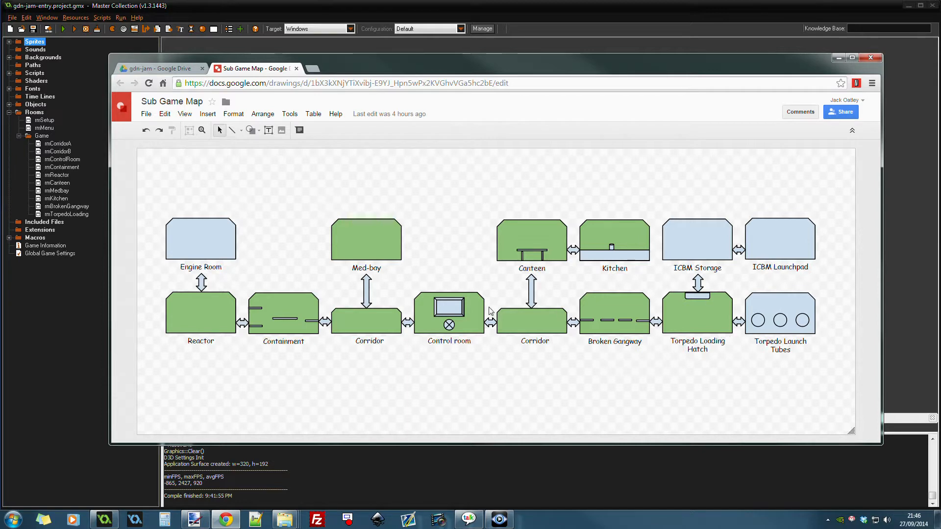
pyautogui.moveTo(607, 342)
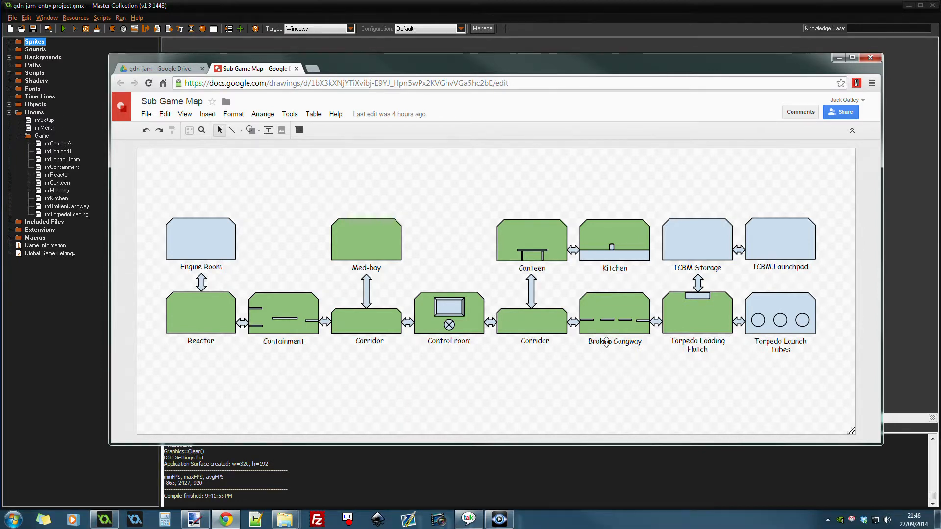
pyautogui.moveTo(509, 358)
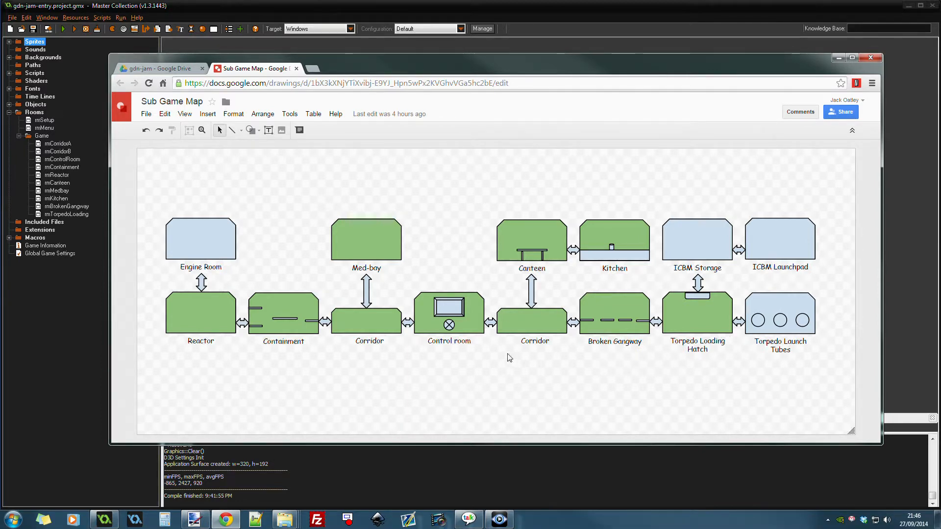
pyautogui.moveTo(521, 356)
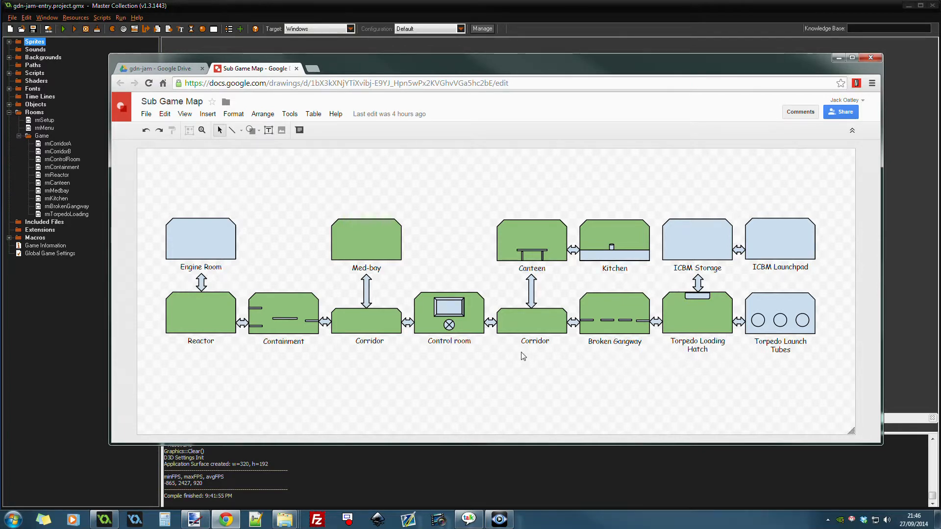
pyautogui.moveTo(503, 388)
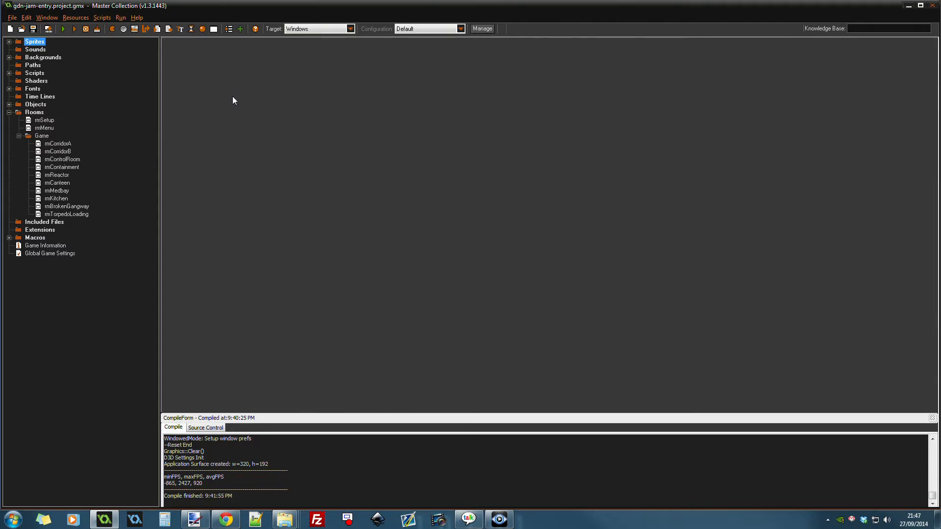
pyautogui.moveTo(260, 92)
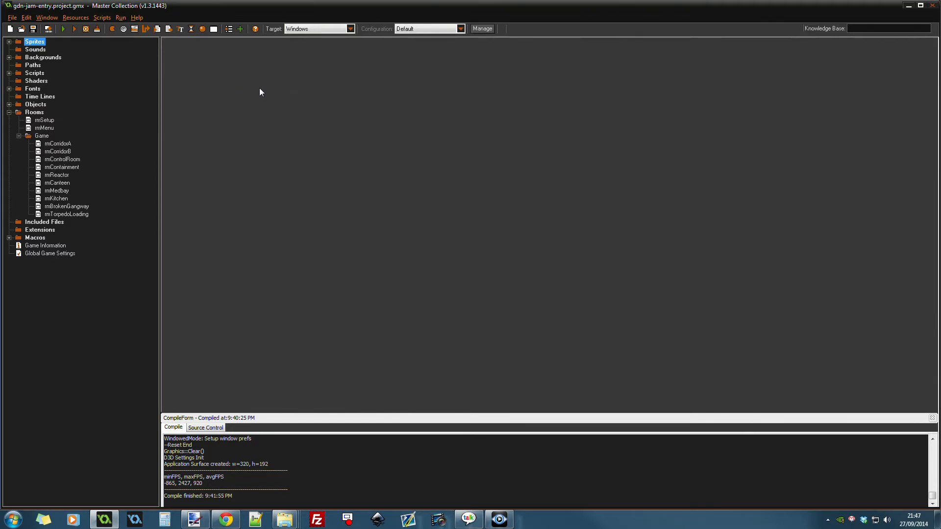
pyautogui.moveTo(282, 84)
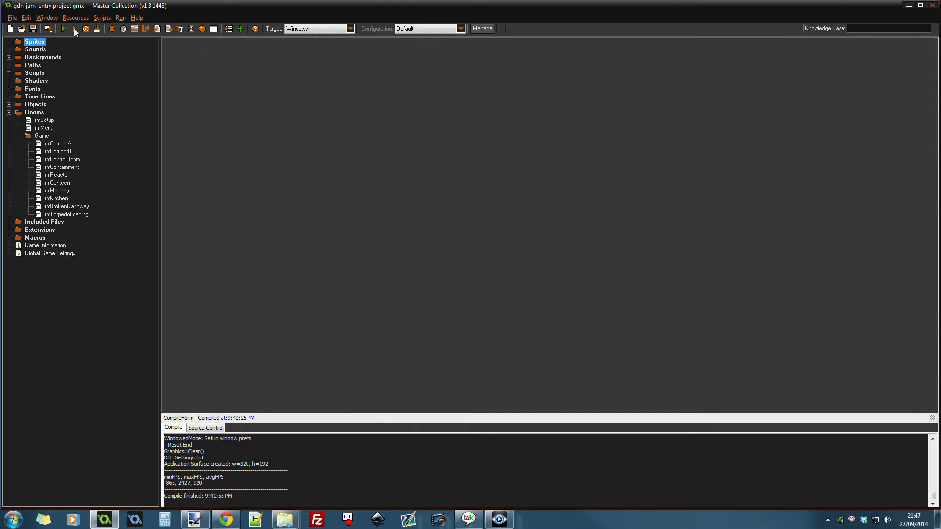
pyautogui.moveTo(74, 29)
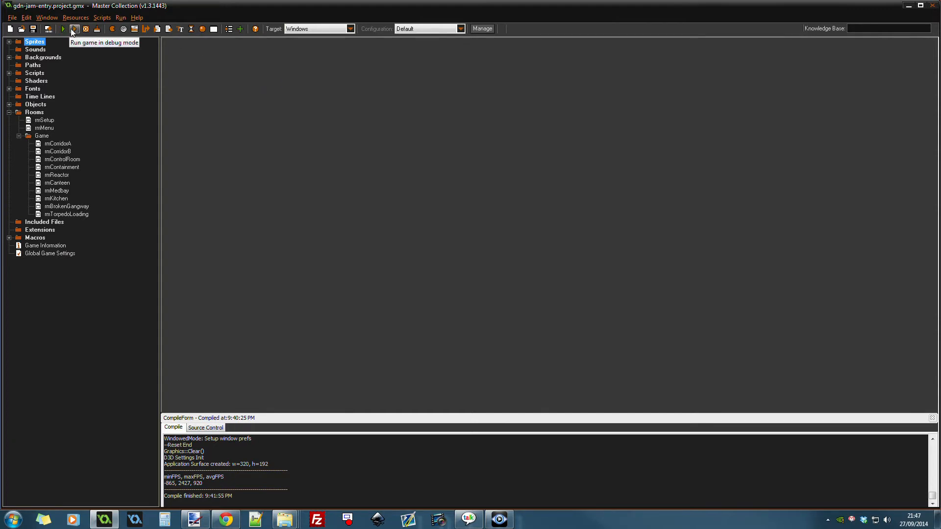
# - Run the Mindfield project in debug mode from the toolbar and let it compile
pyautogui.click(62, 29)
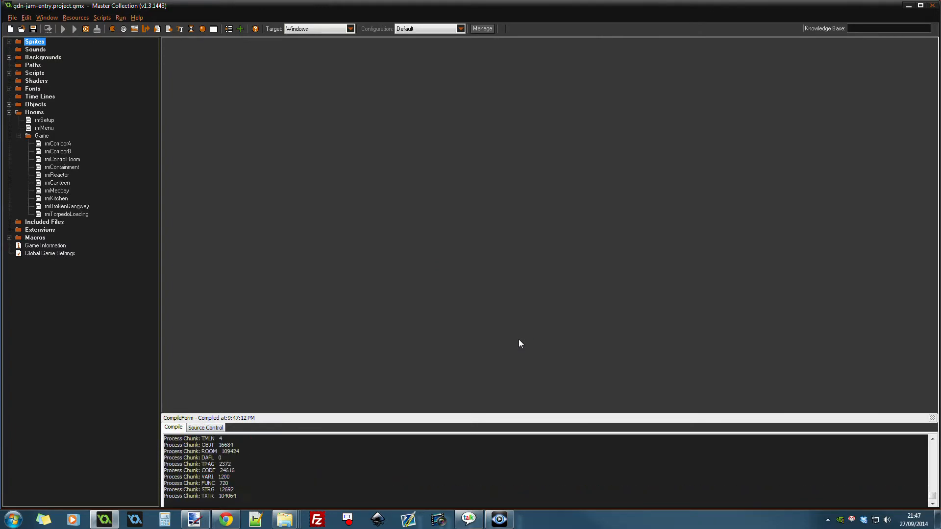
pyautogui.click(74, 28)
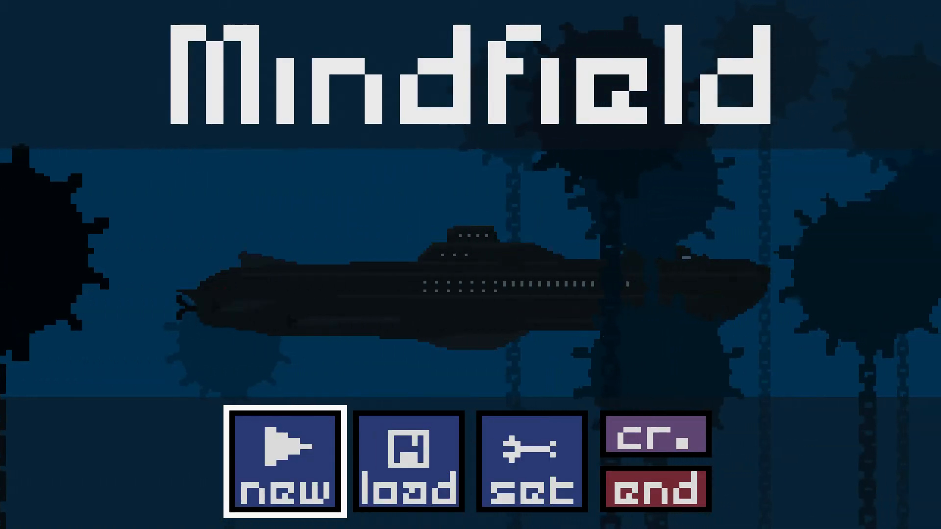
# - Browse the title screen's new, load and settings options, then choose 'new'
pyautogui.click(531, 463)
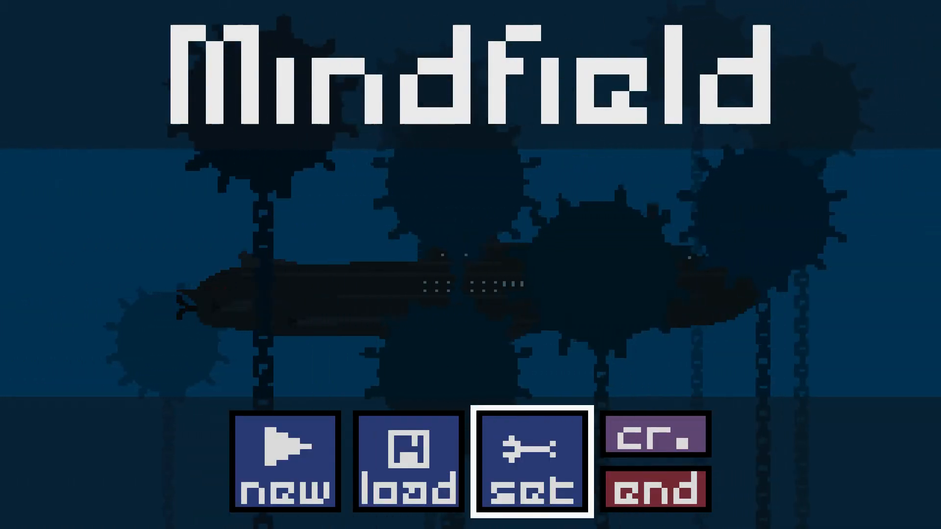
pyautogui.click(656, 437)
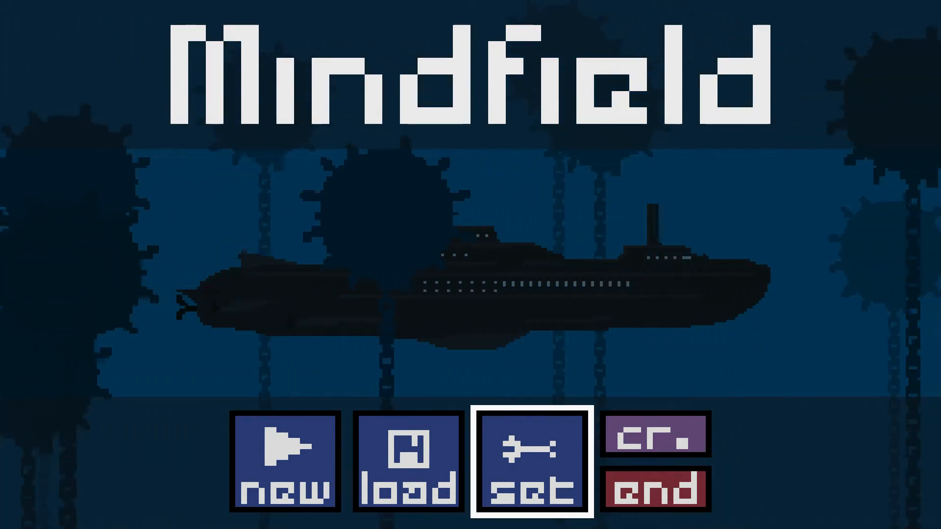
pyautogui.click(655, 436)
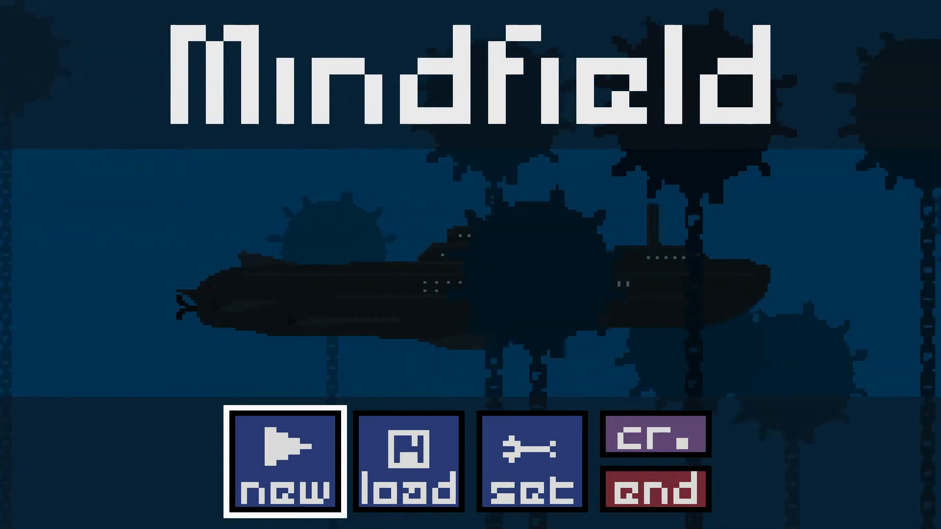
pyautogui.click(285, 462)
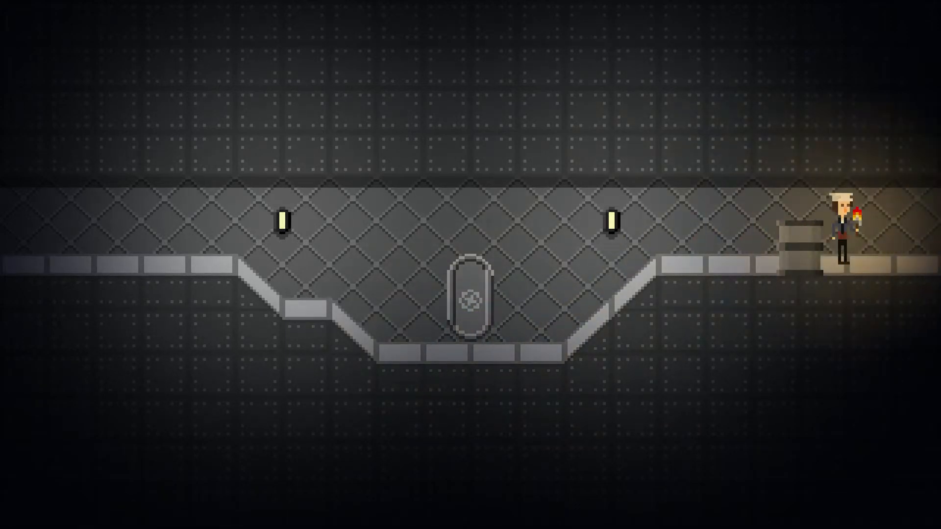
# - Walk left through the dim submarine corridor to the large-screen room
pyautogui.press('Left')
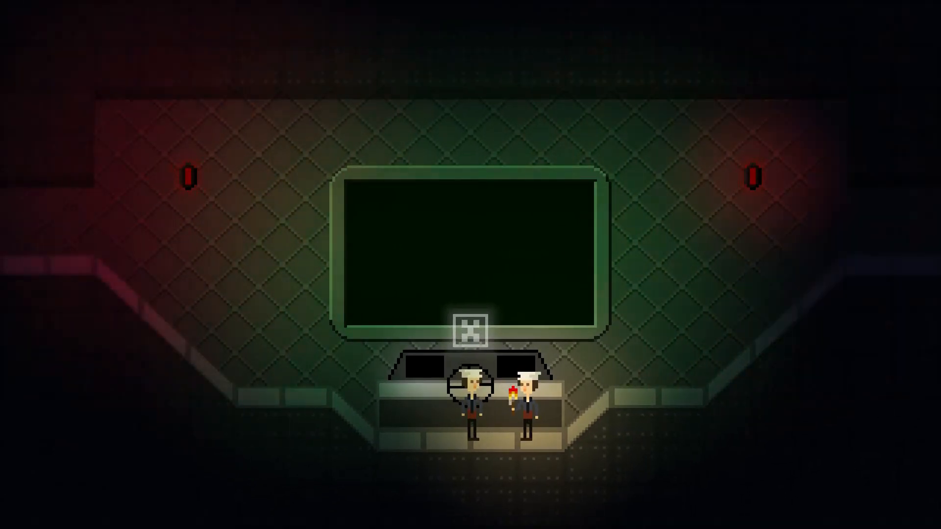
# - Click through the crew members' screen-room scene until reaching the green-liquid ledge
pyautogui.click(473, 327)
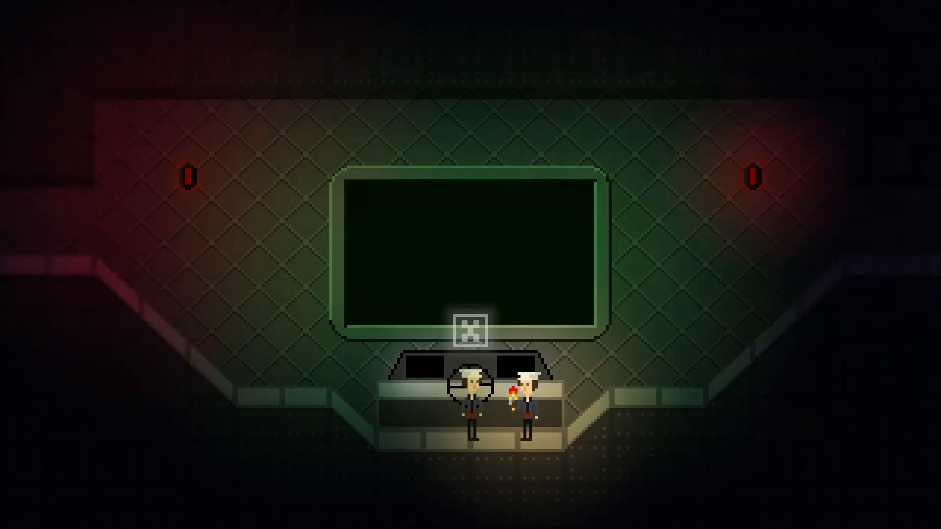
pyautogui.click(473, 329)
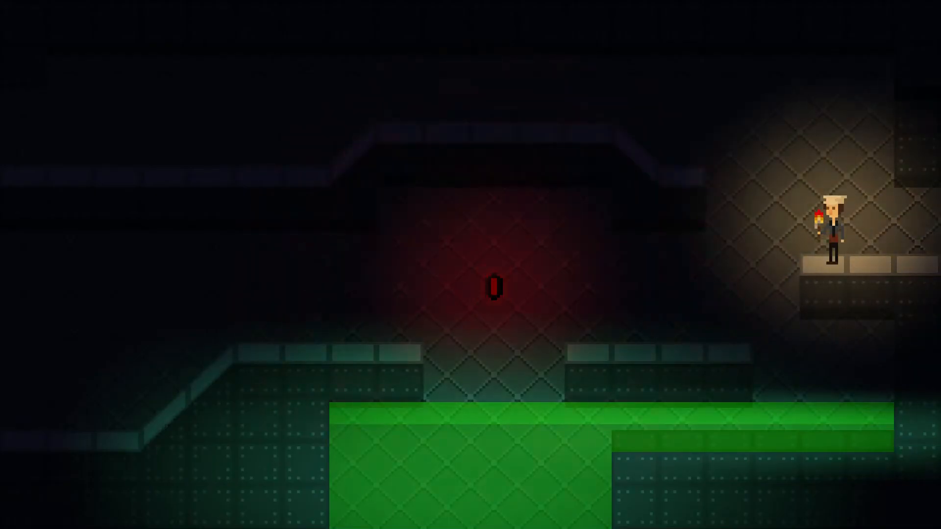
# - Walk to the green-piped machine, interact with it, and advance the 'And so tired...' monologue
pyautogui.press('Left')
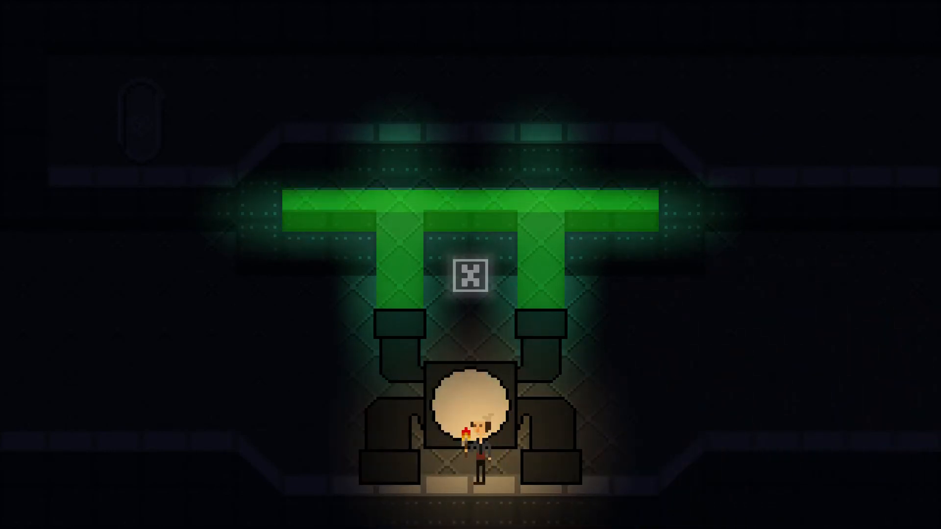
pyautogui.click(475, 273)
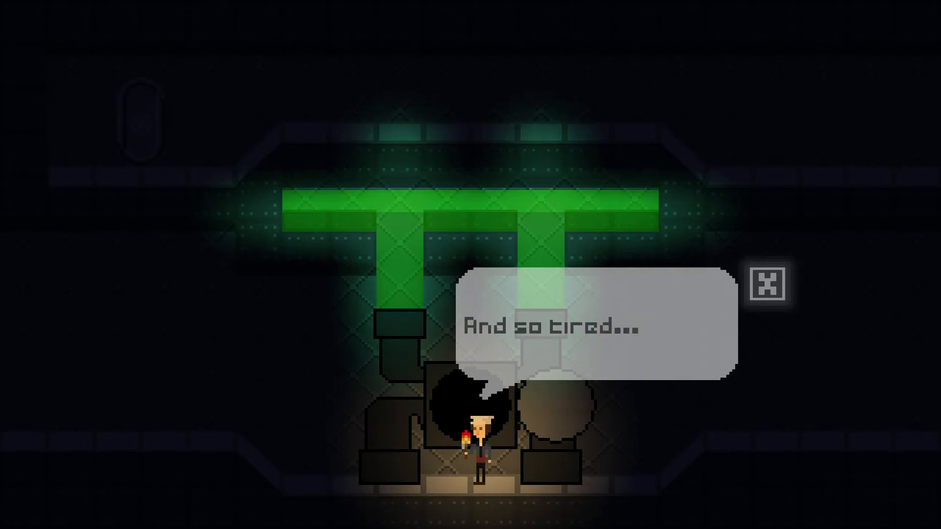
pyautogui.click(772, 285)
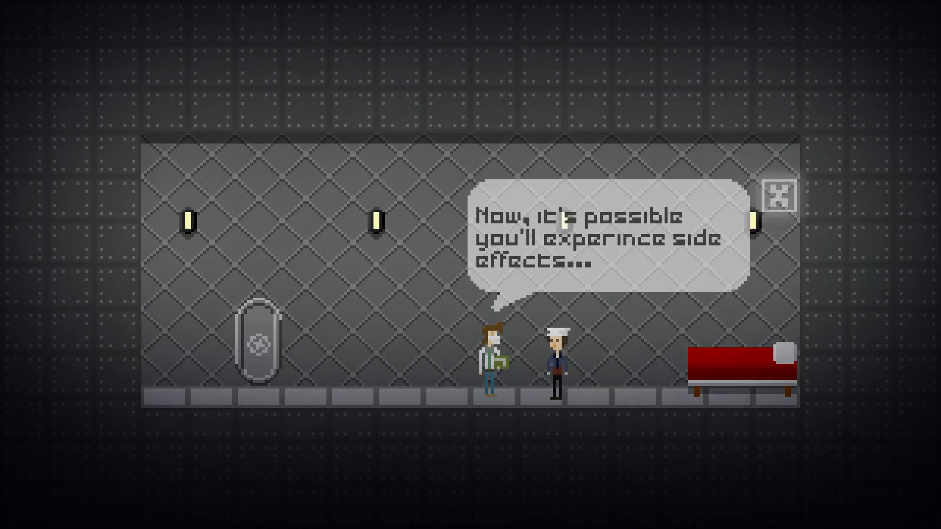
# - Advance the medic's side-effects warning and walk out to the gray corridor room
pyautogui.click(606, 240)
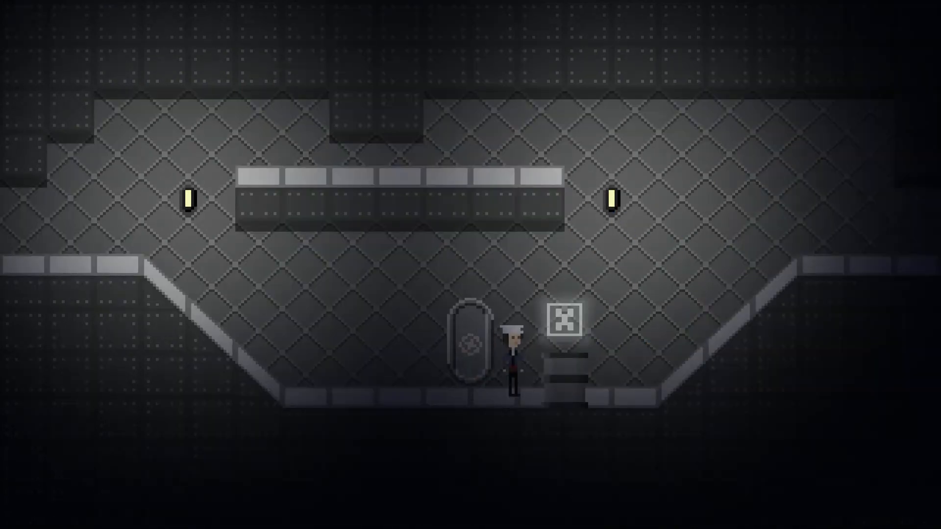
# - Walk through the door and back through the gray corridor into the large-monitor room
pyautogui.press('Right')
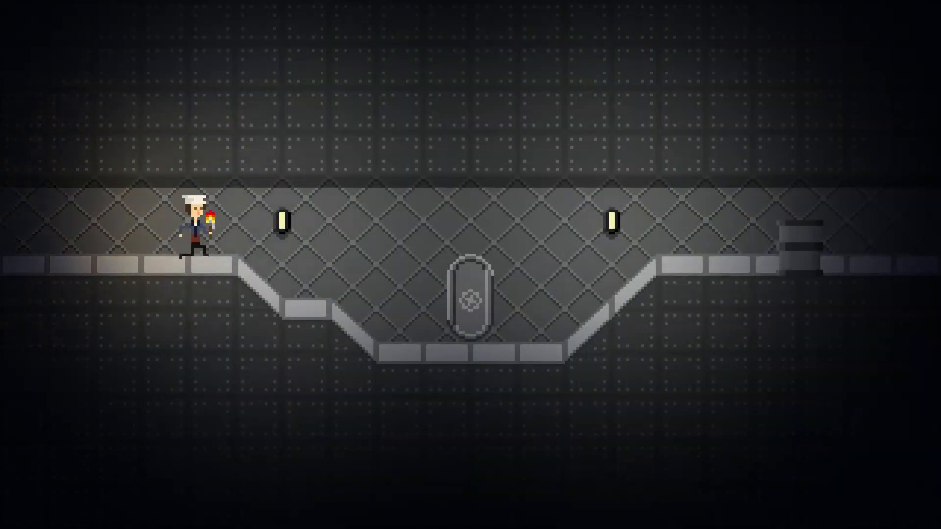
pyautogui.press('right')
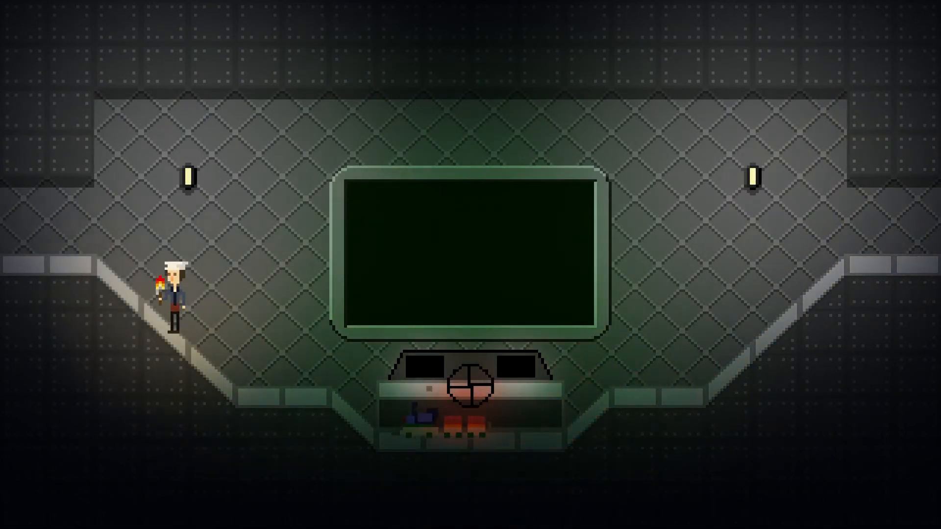
# - Head back out through the corridor and into the room lit by red lights
pyautogui.press('right')
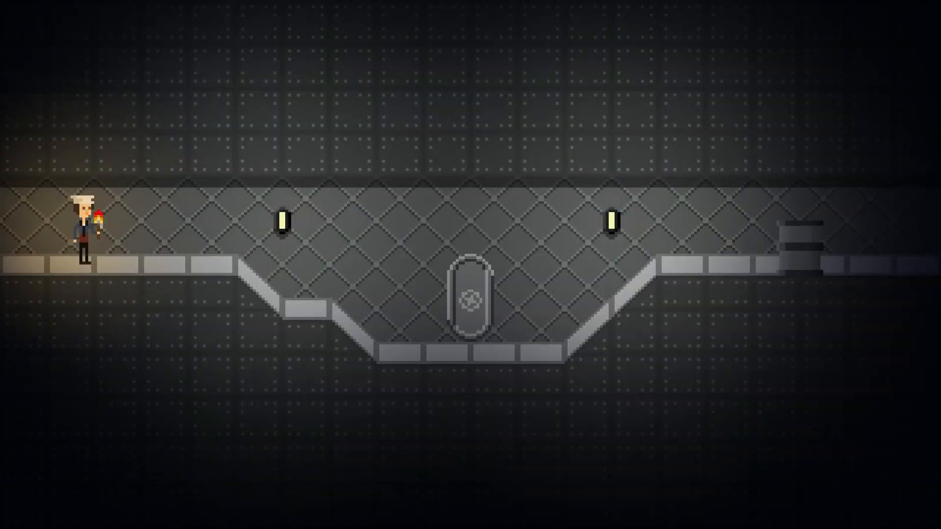
pyautogui.press('Right')
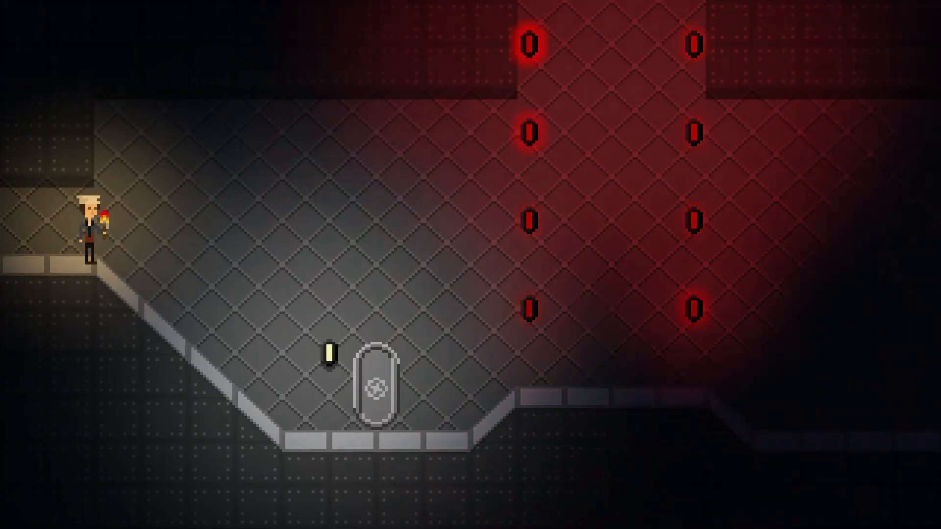
# - Walk and jump across the red-lit room into the blue-pool room, then onto the corridor ledge
pyautogui.press('right')
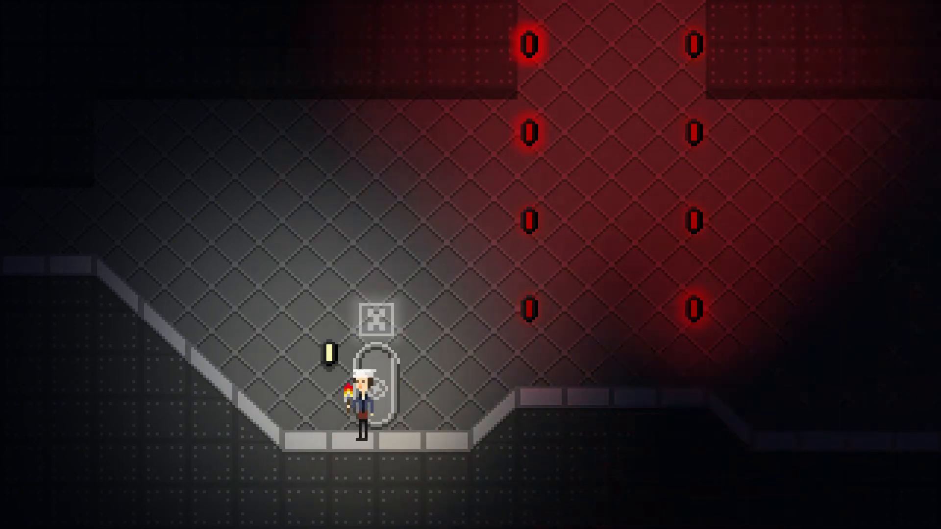
pyautogui.press('Left')
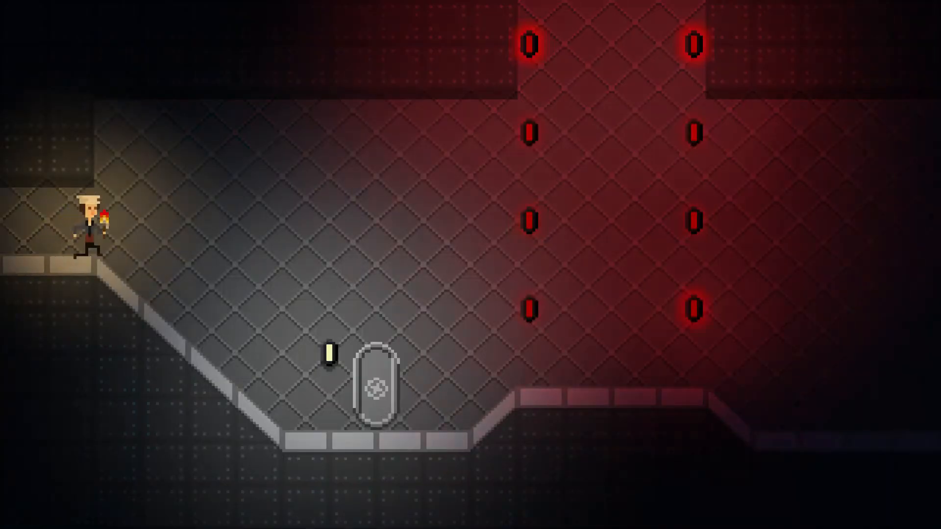
pyautogui.press('right')
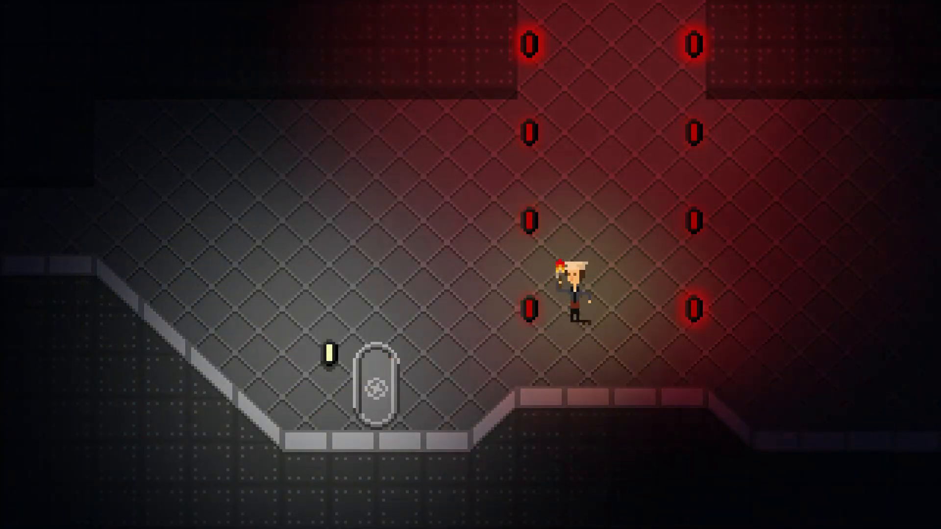
pyautogui.press('Left')
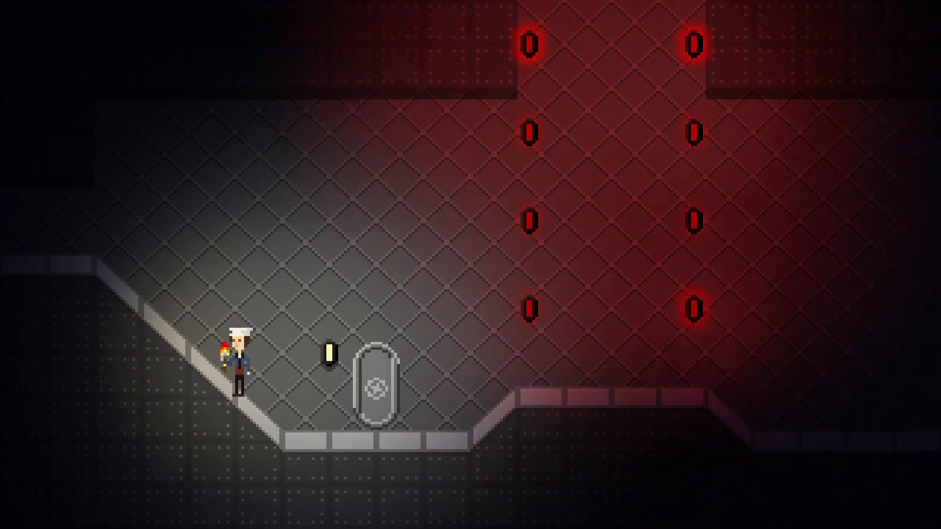
pyautogui.press('Left')
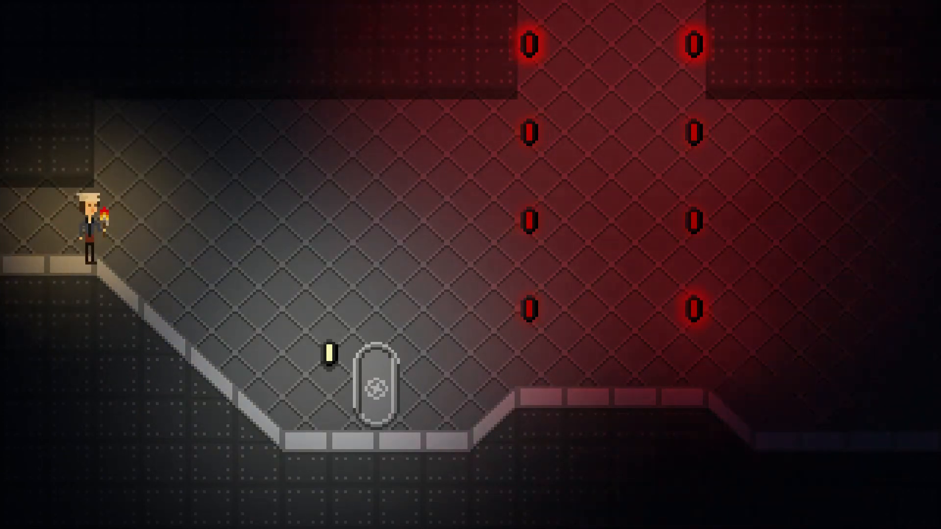
pyautogui.press('Right')
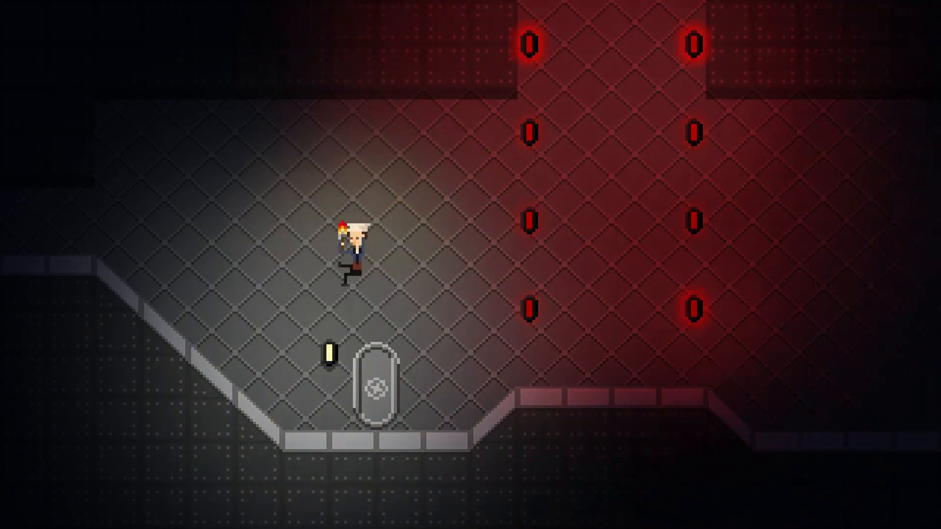
pyautogui.press('Right')
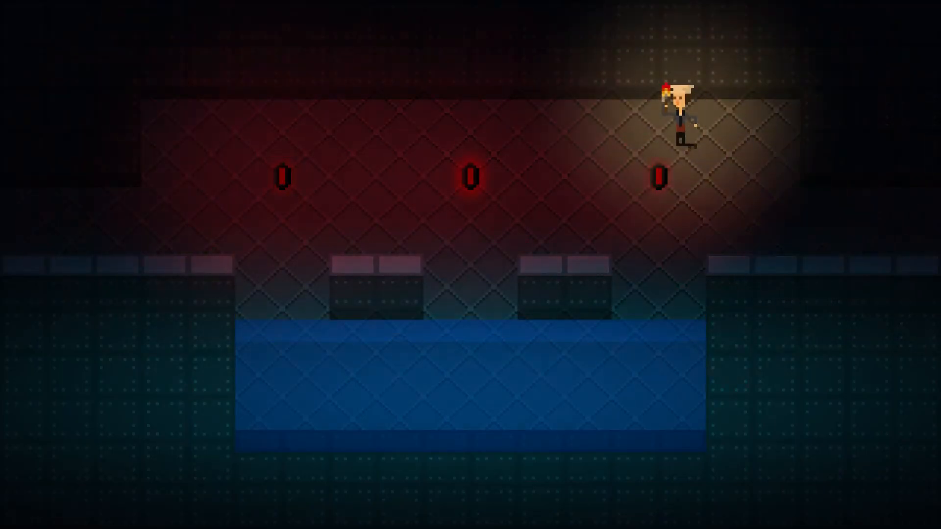
pyautogui.press('left')
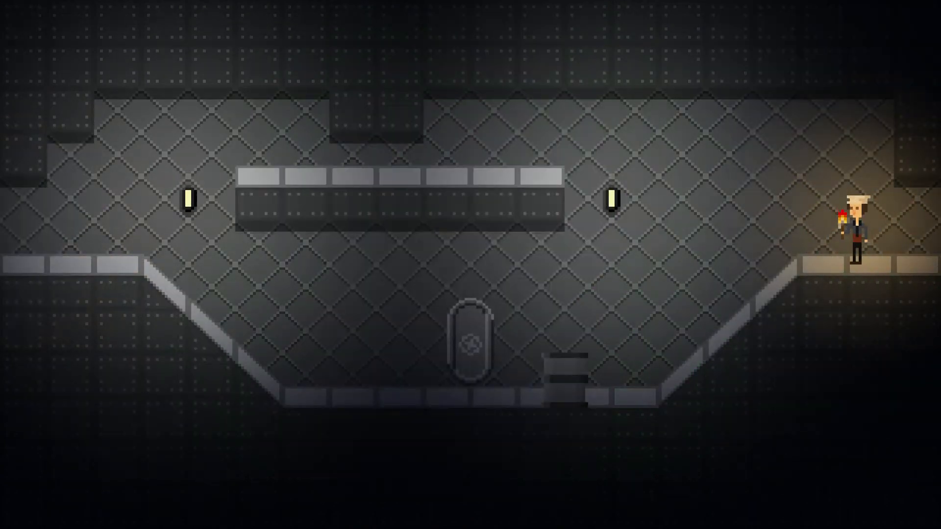
# - Walk to the door, jump up on the right, and enter the green-liquid room
pyautogui.press('Left')
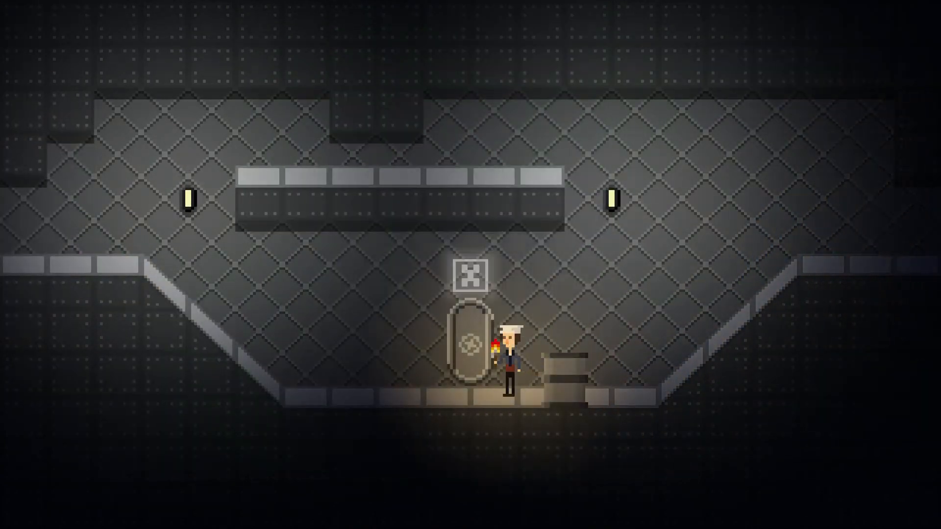
pyautogui.press('Right')
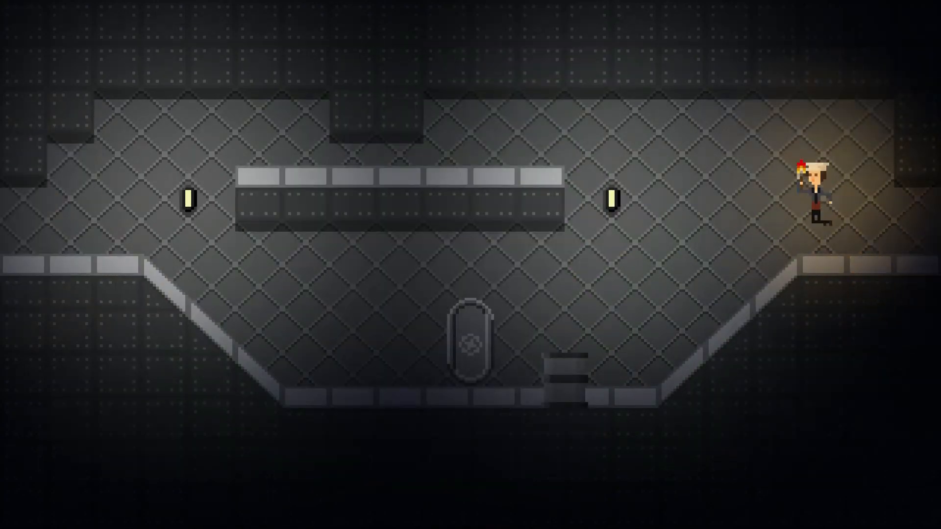
pyautogui.press('Left')
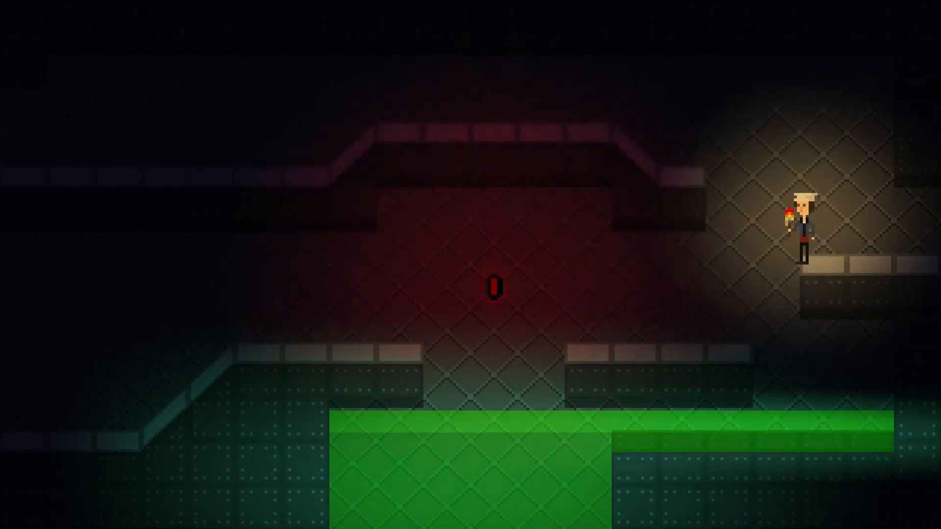
# - Return to the platform corridor, then switch to GameMaker and stop the running game
pyautogui.press('left')
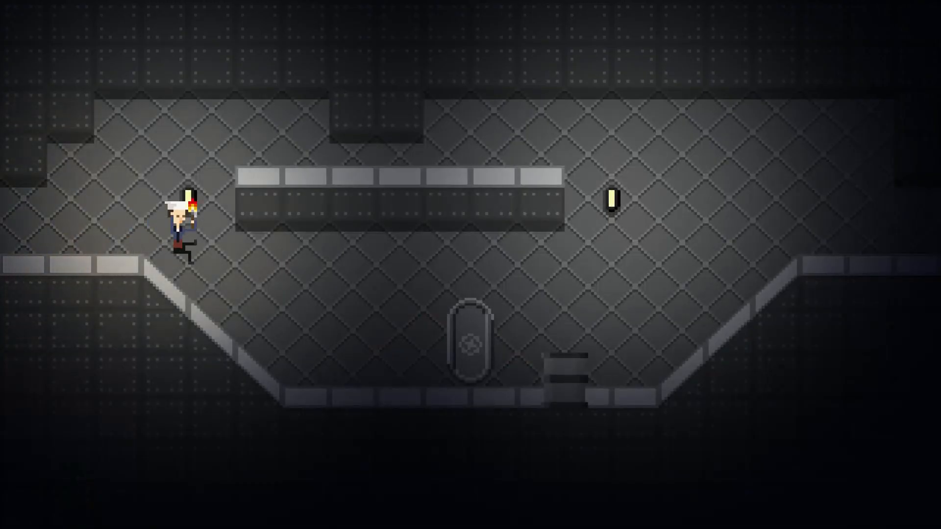
pyautogui.press('right')
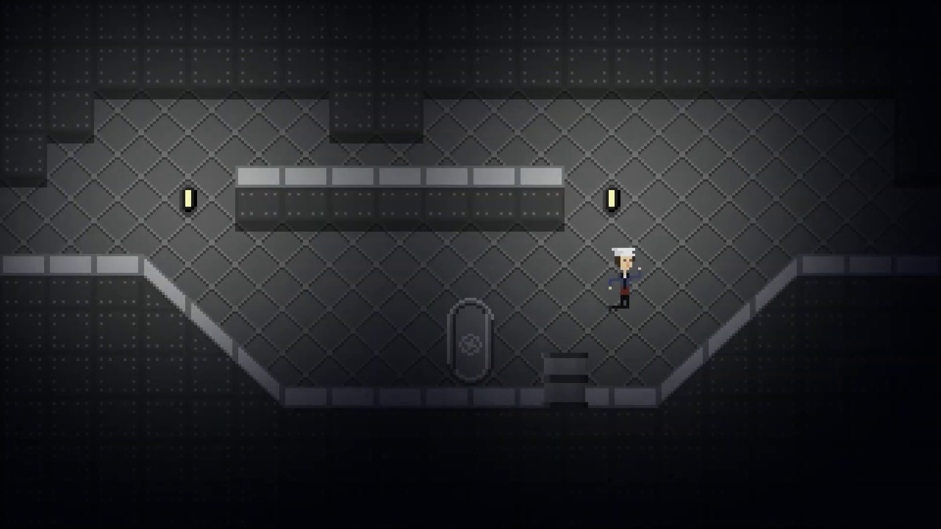
pyautogui.press('Left')
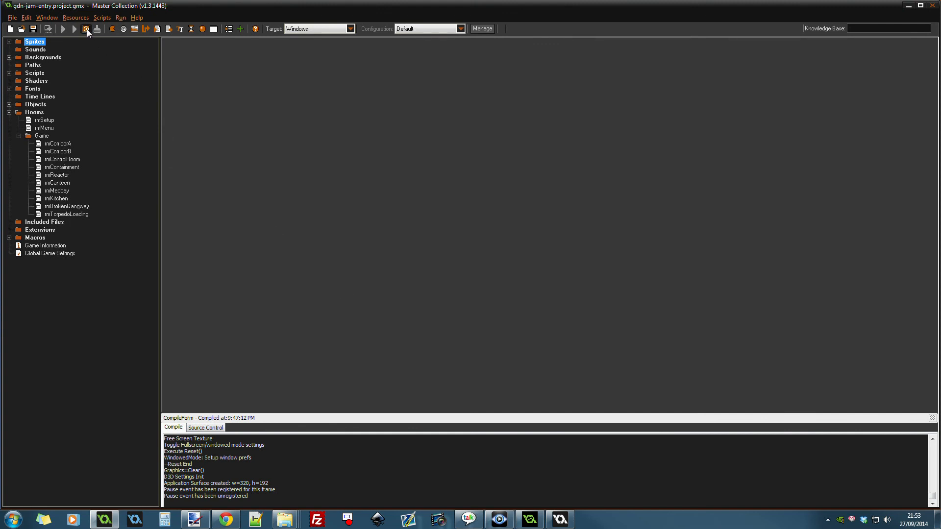
pyautogui.click(86, 29)
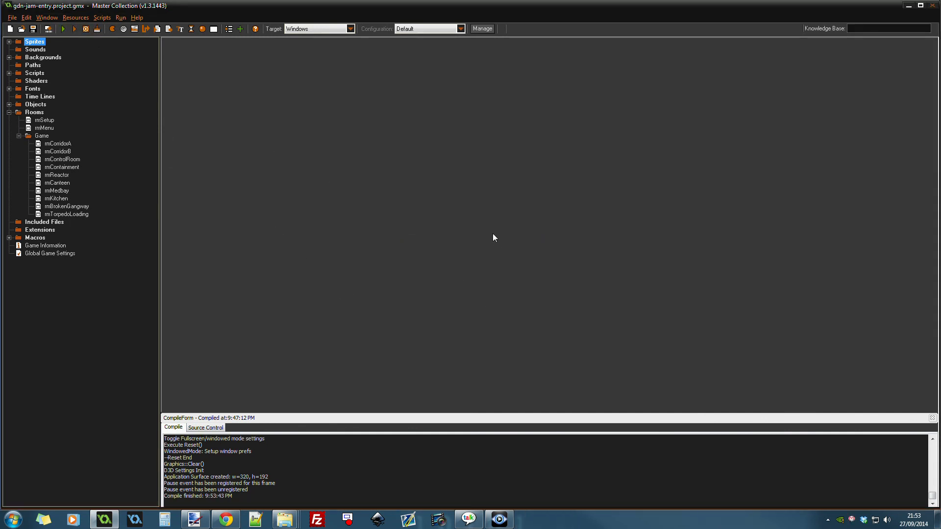
pyautogui.moveTo(486, 225)
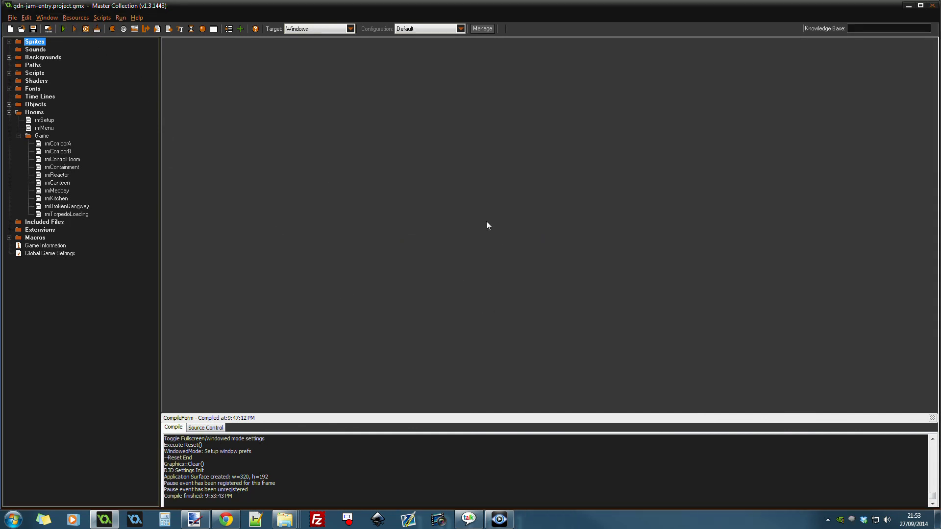